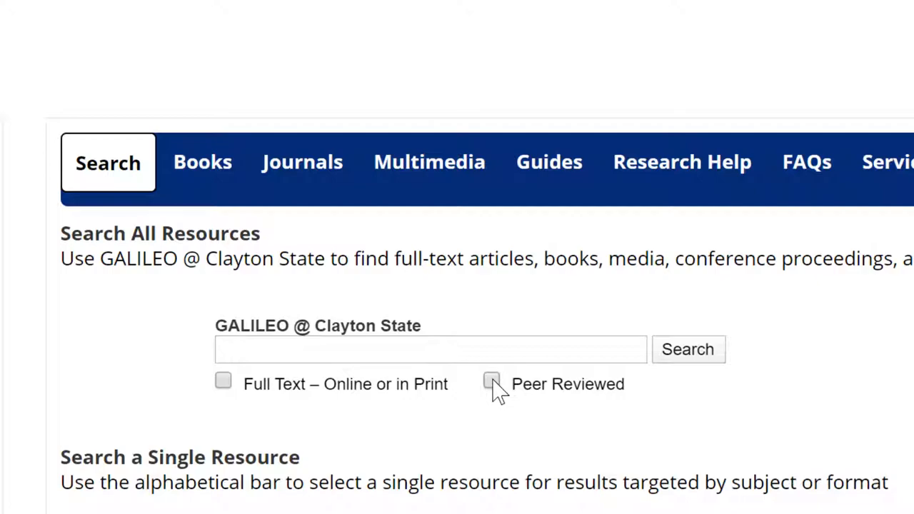
Tick Peer Reviewed under the GALILEO @ Clayton State search box.
left_click(492, 380)
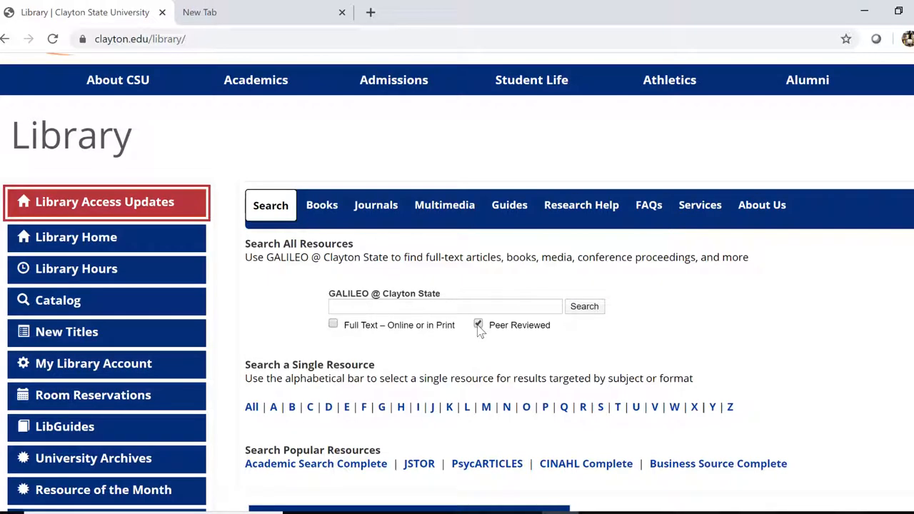
left_click(477, 325)
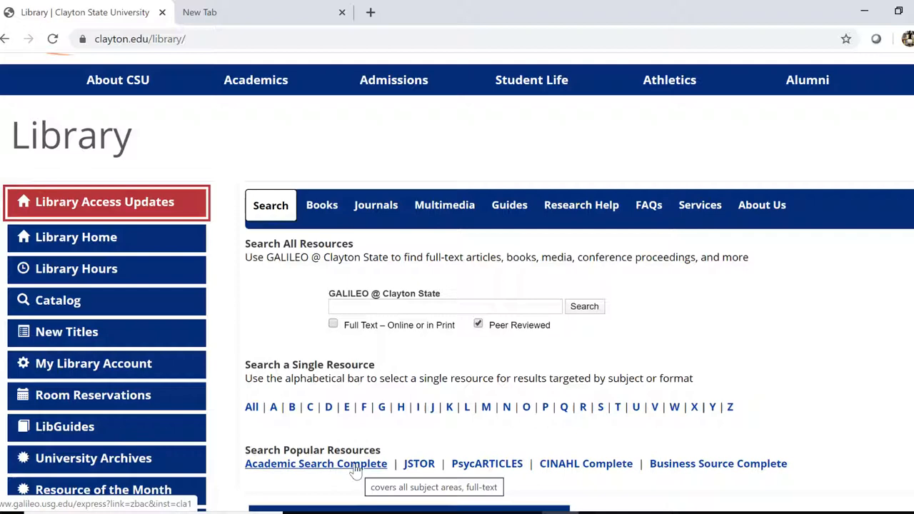
Open Academic Search Complete's advanced search and tick Scholarly (Peer Reviewed) Journals.
left_click(316, 464)
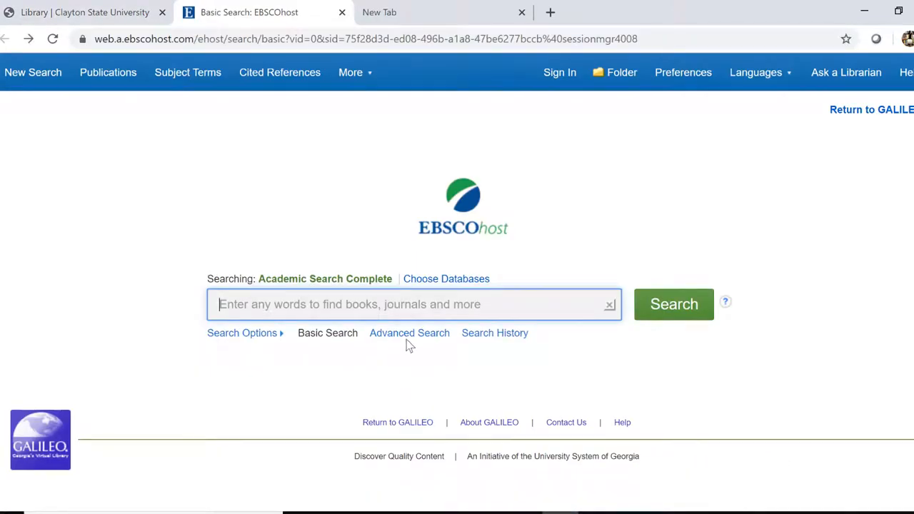
left_click(409, 333)
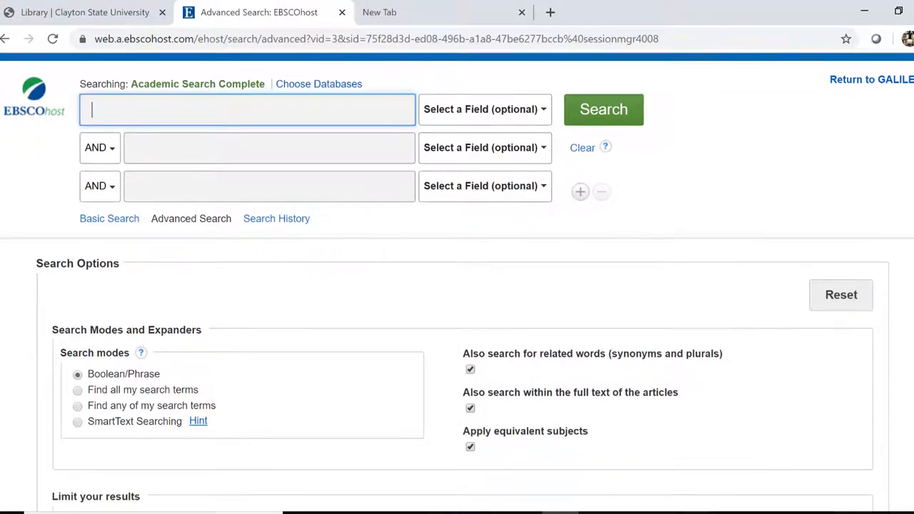
scroll("down", 3)
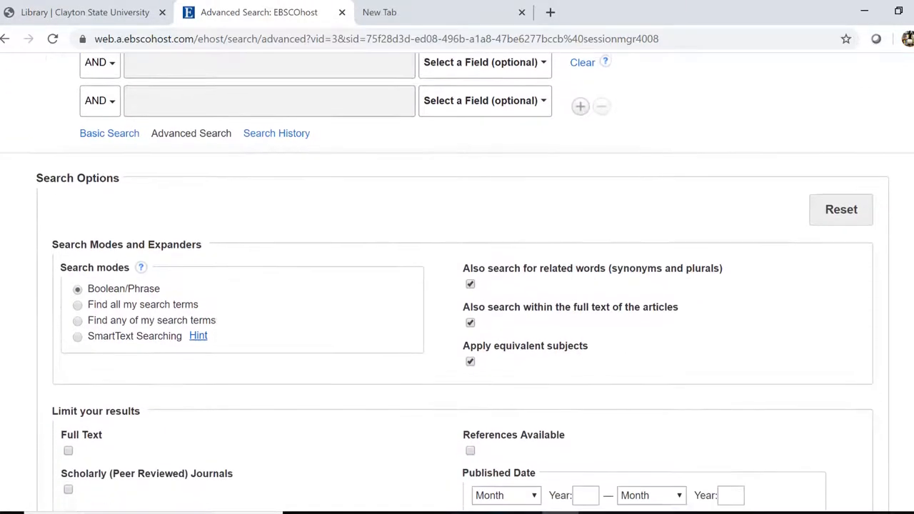
scroll("down", 3)
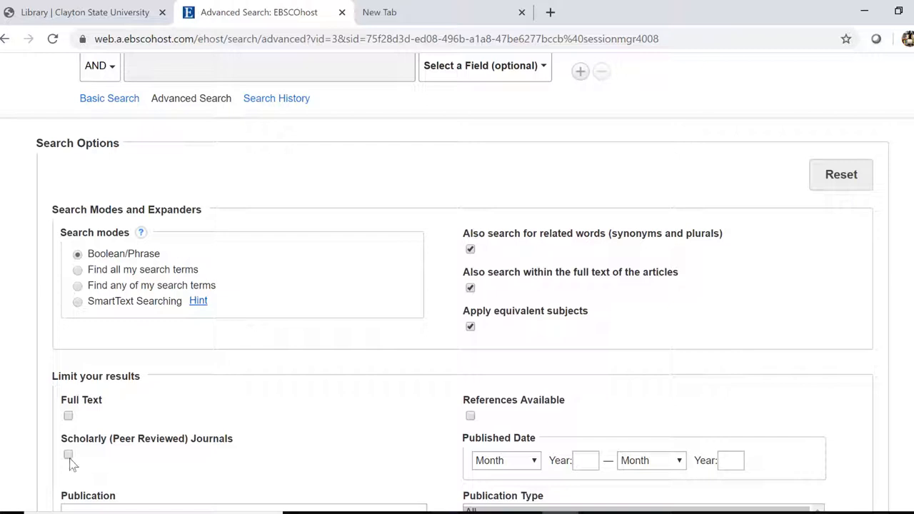
left_click(68, 455)
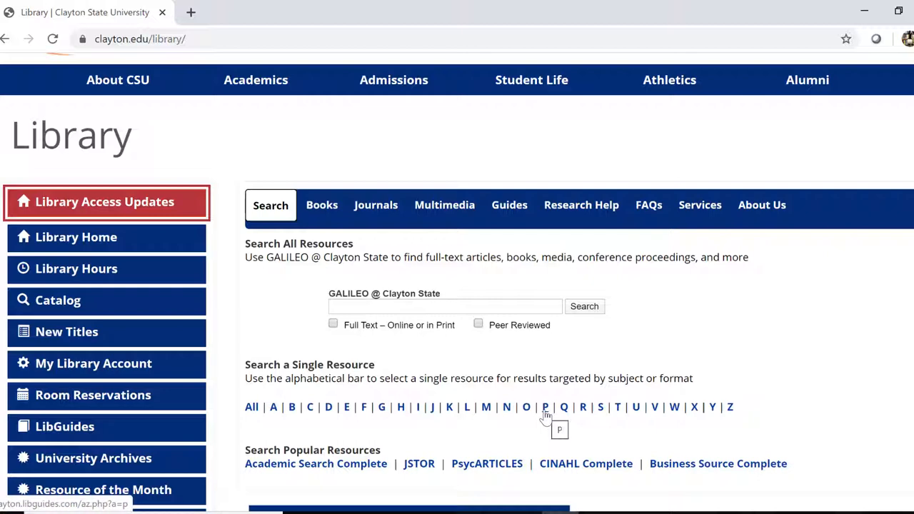
mouse_move(545, 411)
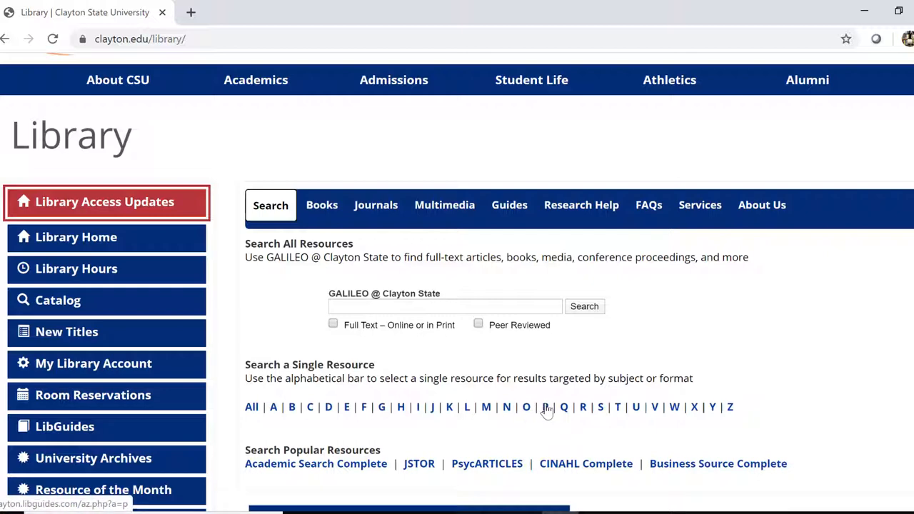
List A-Z electronic resources starting with P and scroll to ProQuest Central.
left_click(544, 407)
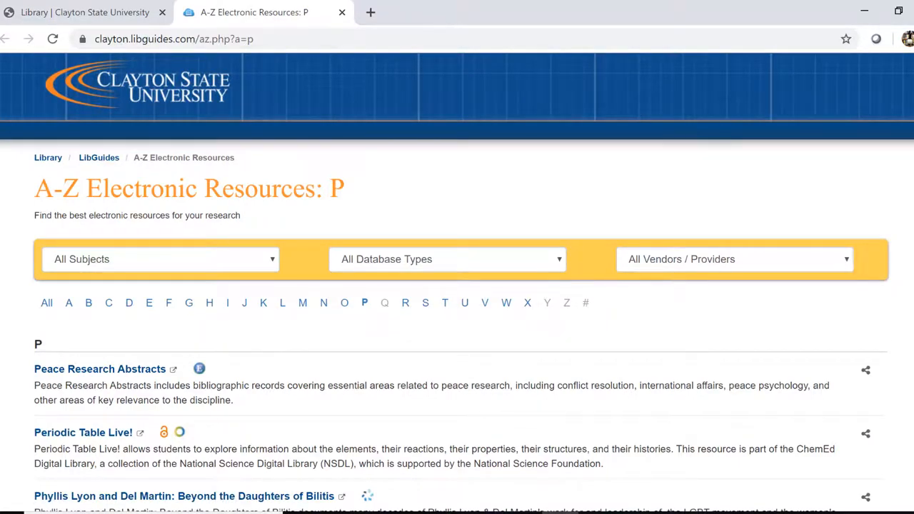
scroll("down", 3)
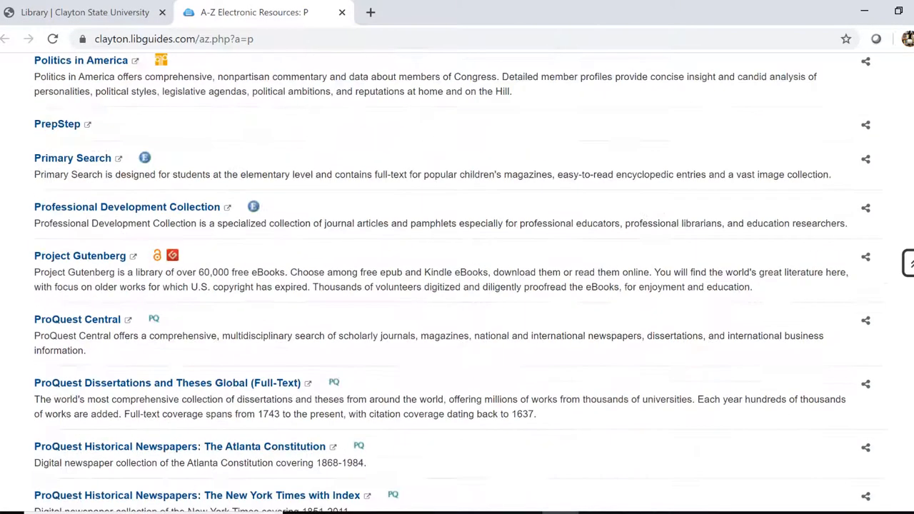
Open ProQuest Central, tick Peer reviewed, and view the limit's info icon.
left_click(77, 319)
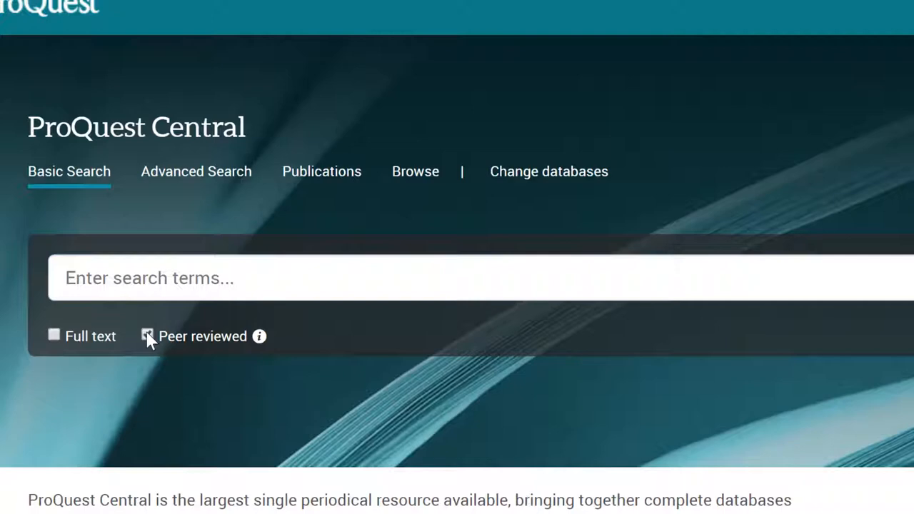
left_click(147, 335)
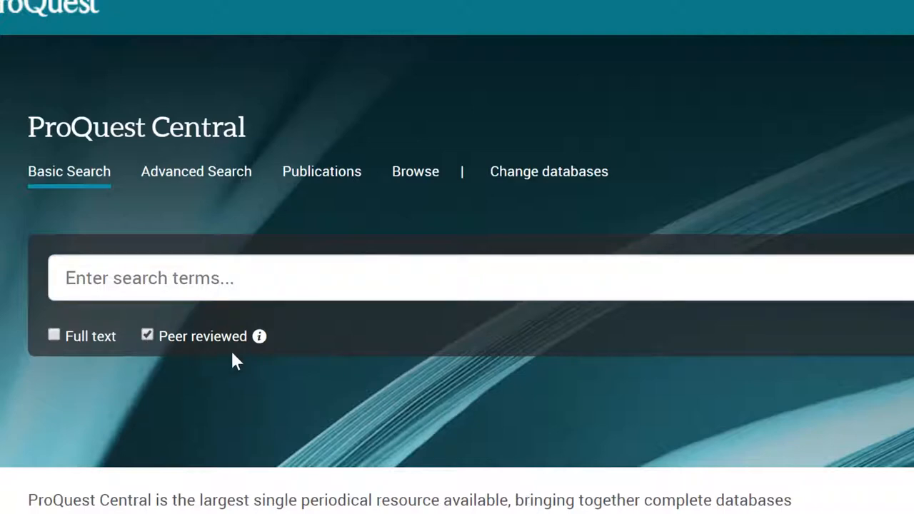
mouse_move(259, 356)
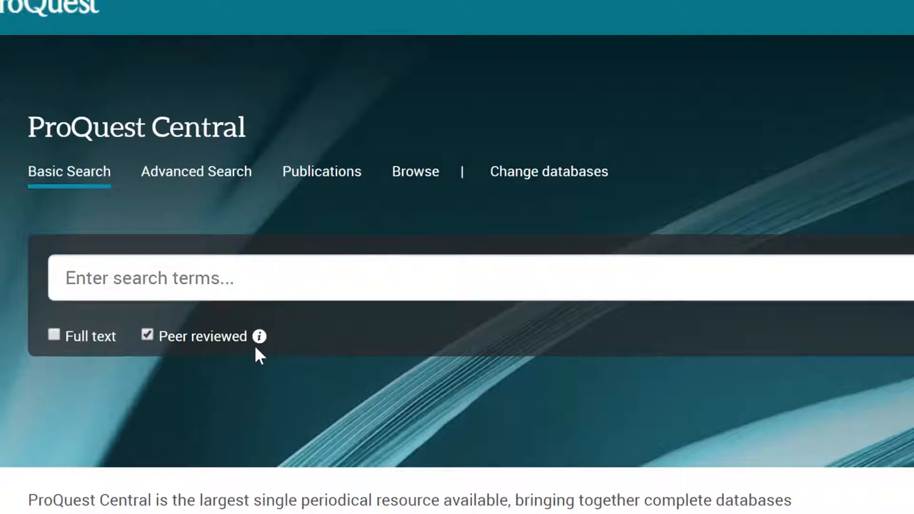
mouse_move(260, 335)
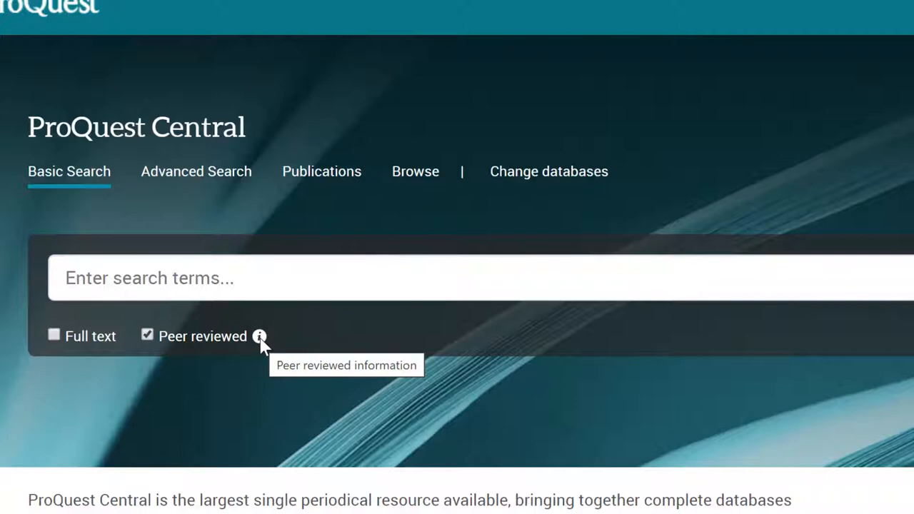
left_click(259, 335)
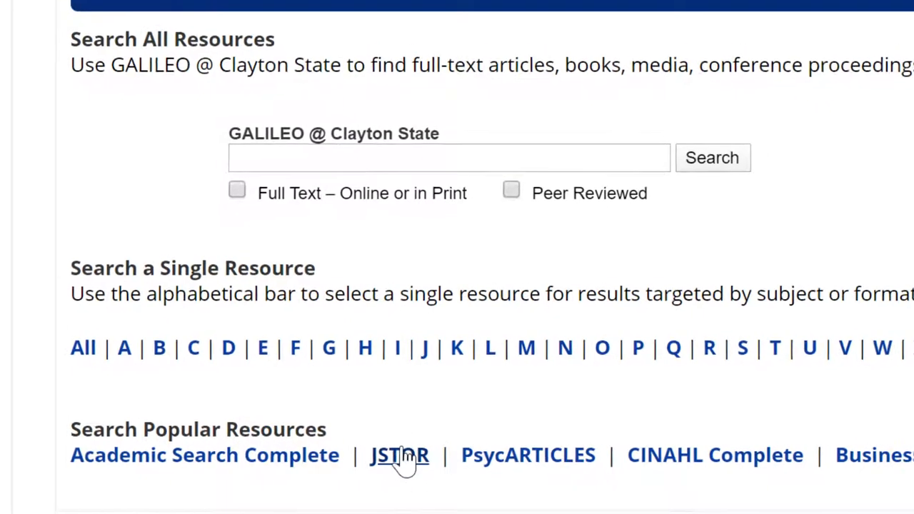
Open JSTOR from Search Popular Resources, then return to the library tab.
left_click(399, 455)
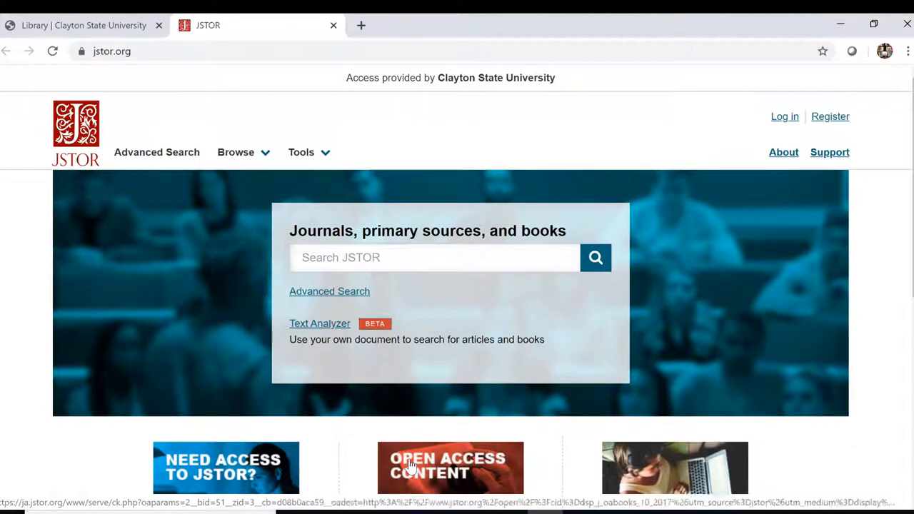
mouse_move(345, 449)
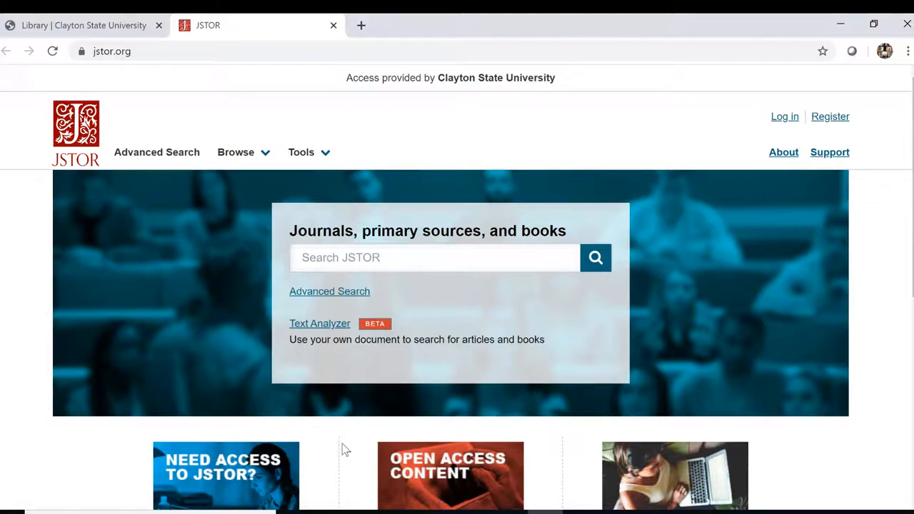
left_click(83, 25)
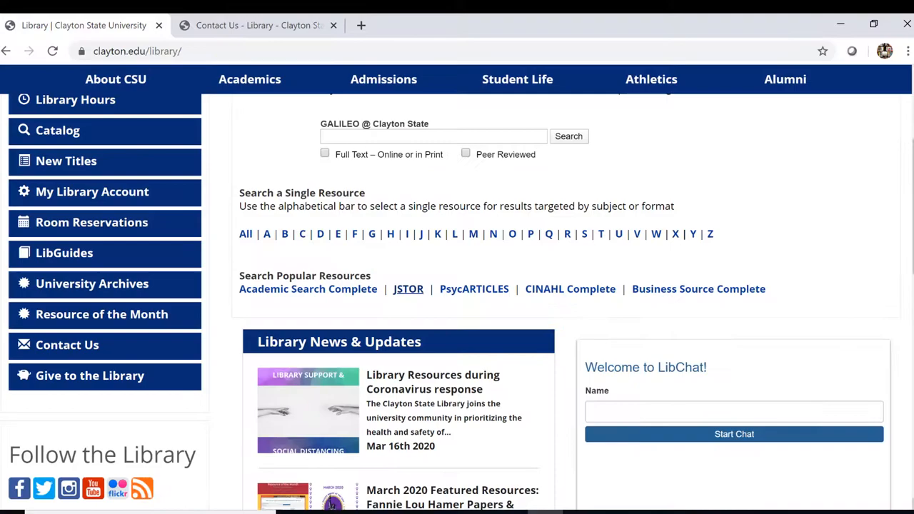